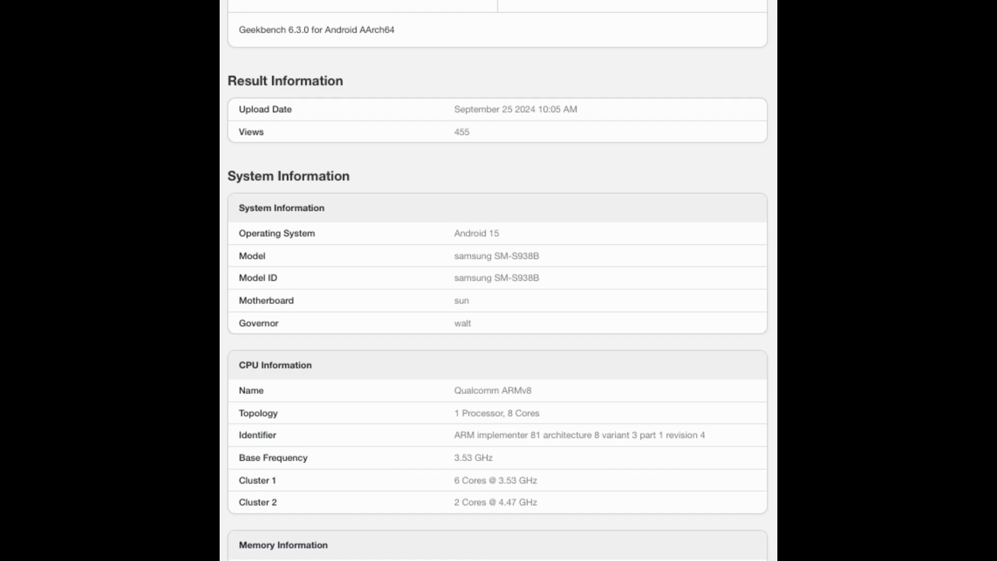
{"action": "scroll", "scroll_direction": "down", "scroll_amount": 3}
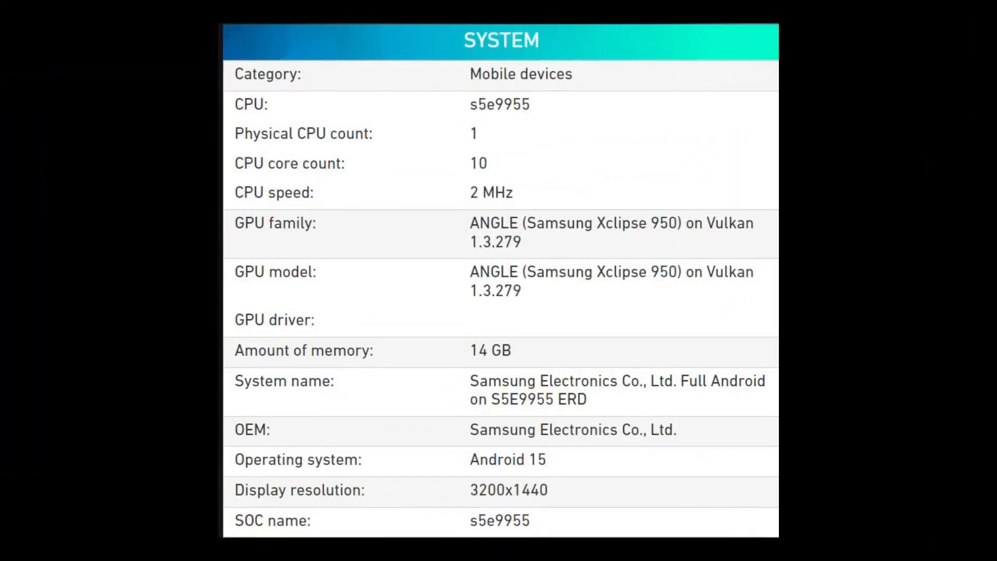
{"action": "scroll", "scroll_direction": "down", "scroll_amount": 3}
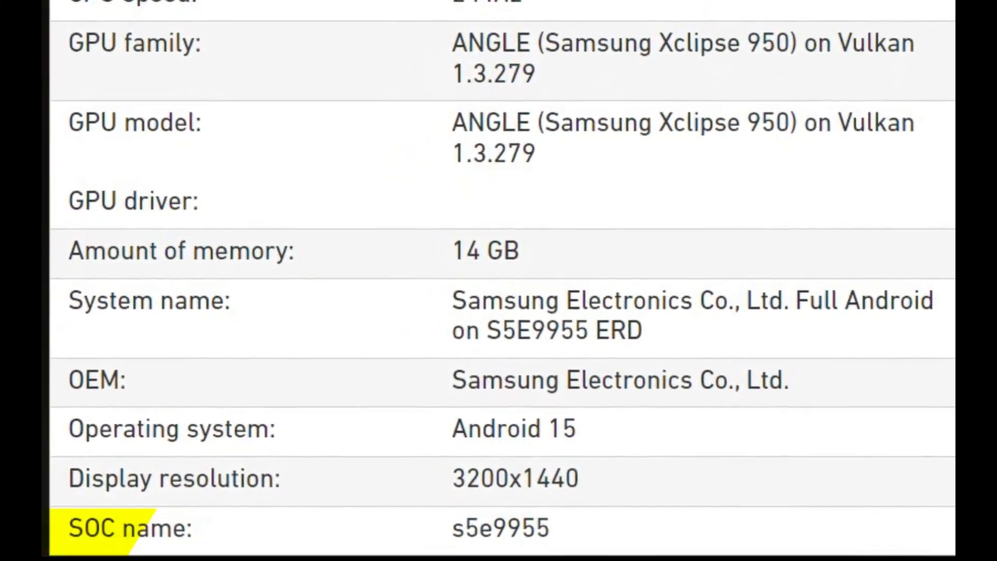
{"action": "scroll", "scroll_direction": "down", "scroll_amount": 3}
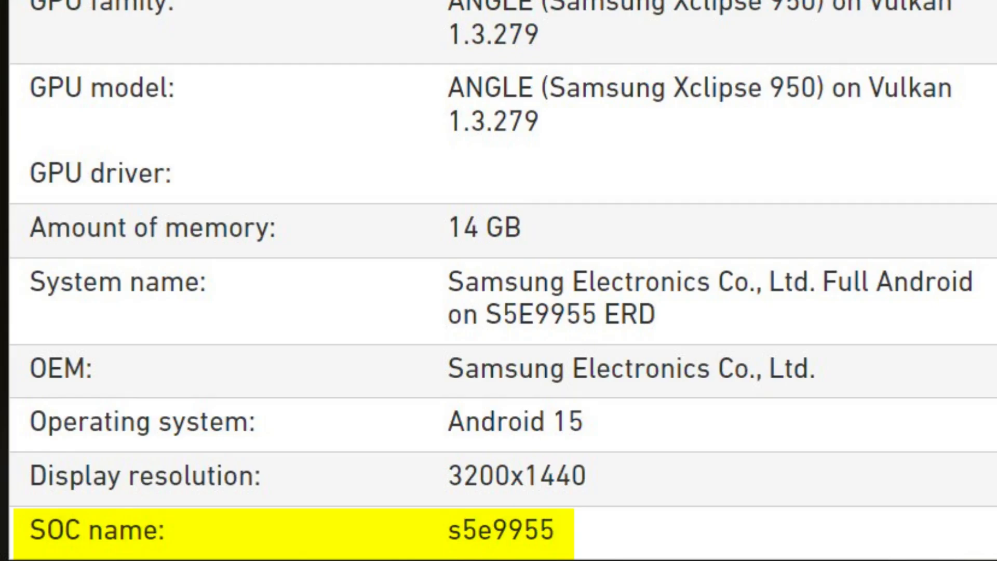
{"action": "scroll", "scroll_direction": "up", "scroll_amount": 3}
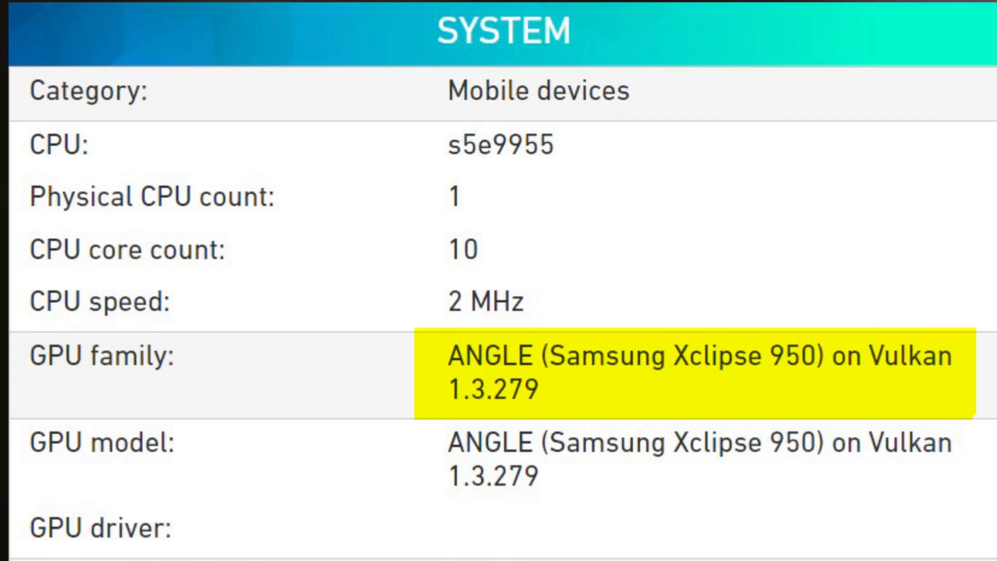
{"action": "scroll", "scroll_direction": "down", "scroll_amount": 3}
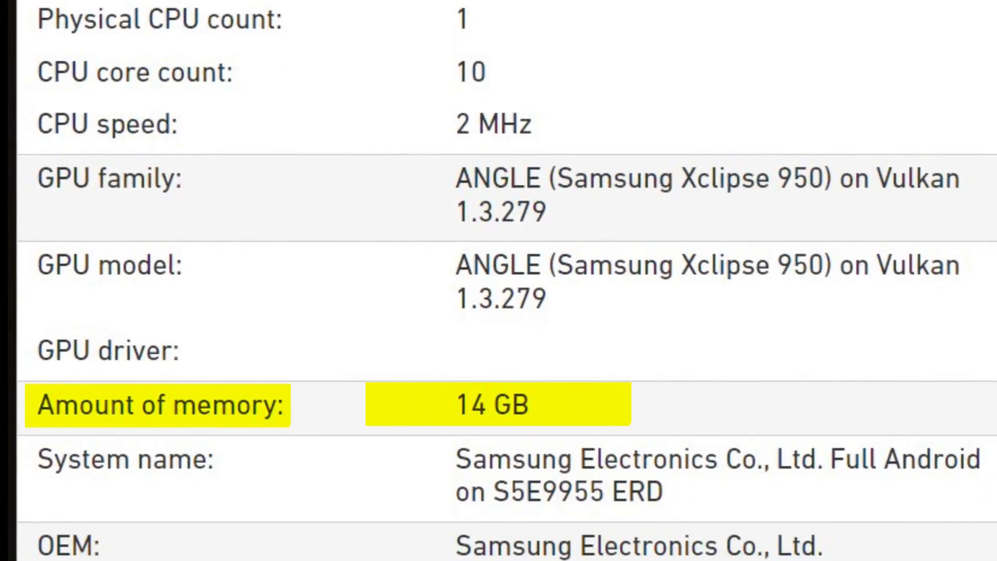
{"action": "scroll", "scroll_direction": "down", "scroll_amount": 3}
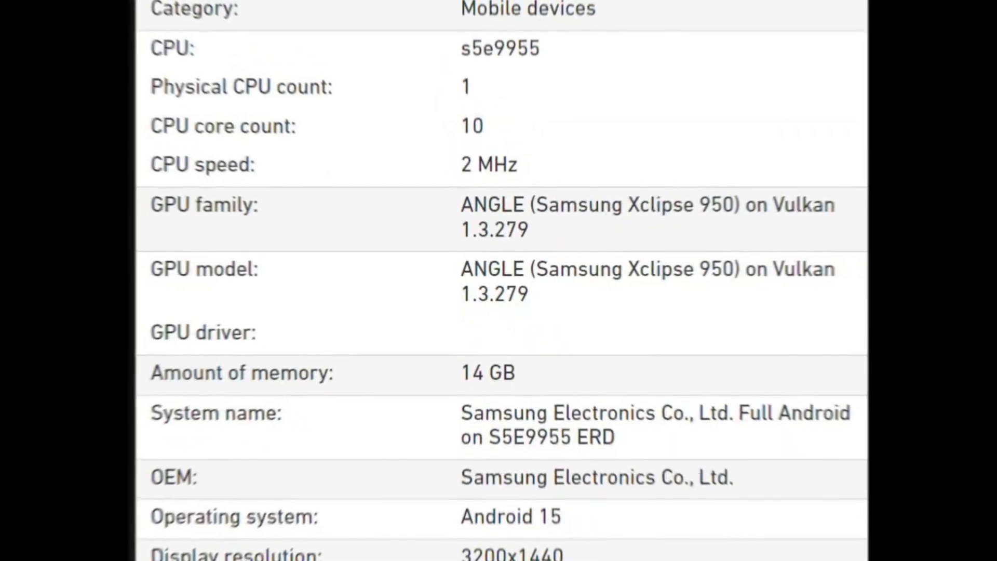
{"action": "scroll", "scroll_direction": "up", "scroll_amount": 3}
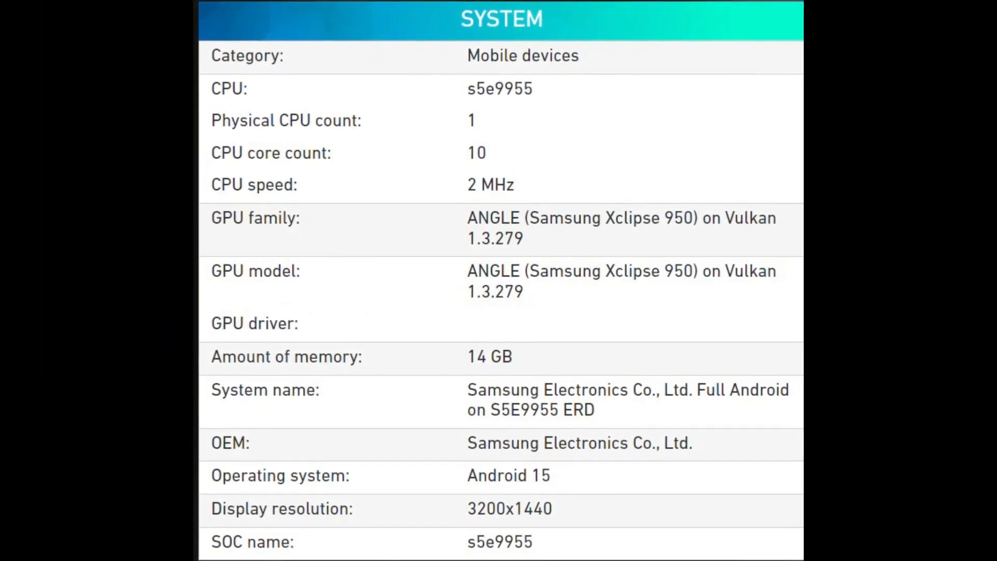
{"action": "scroll", "scroll_direction": "down", "scroll_amount": 3}
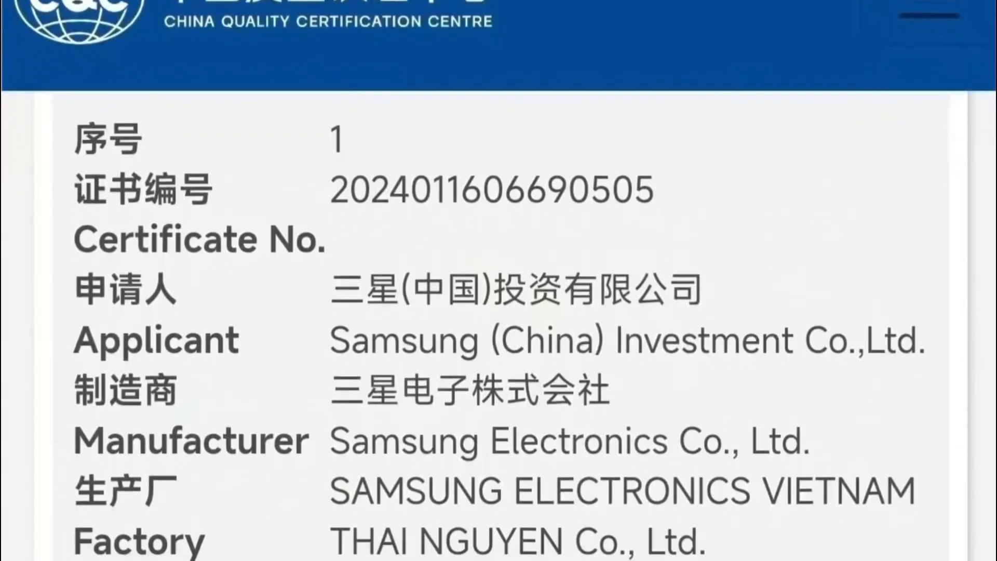
{"action": "scroll", "scroll_direction": "down", "scroll_amount": 3}
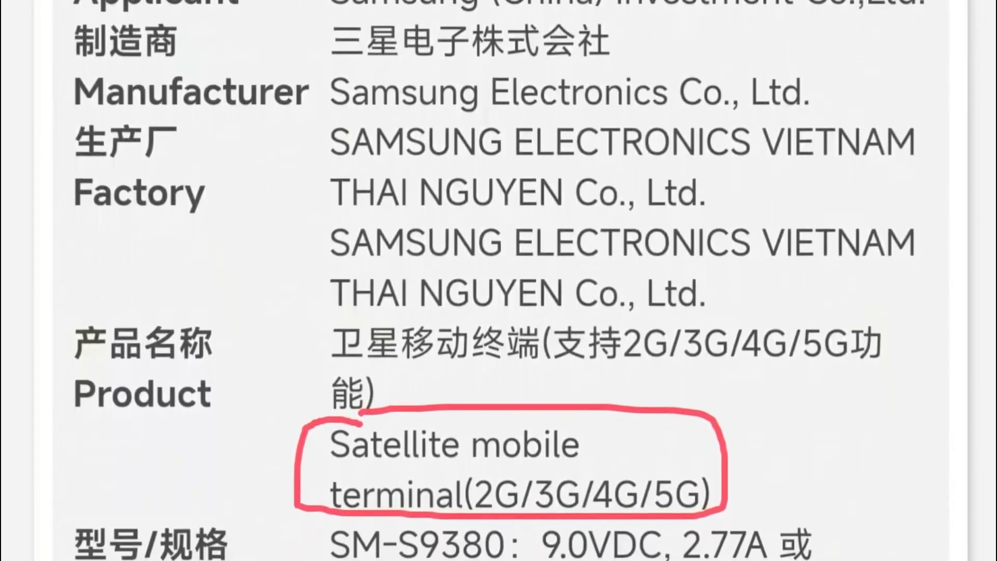
{"action": "scroll", "scroll_direction": "down", "scroll_amount": 3}
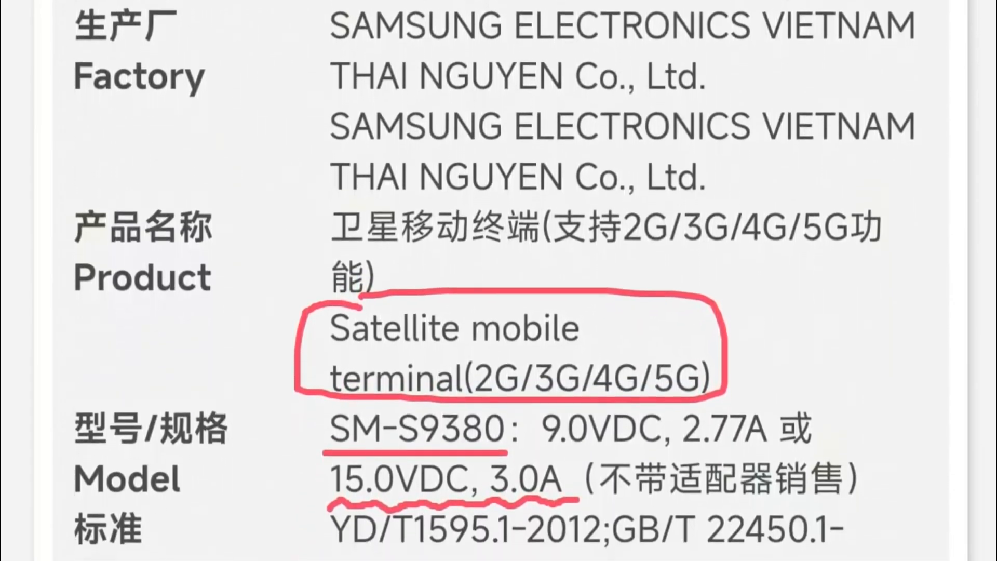
{"action": "scroll", "scroll_direction": "down", "scroll_amount": 3}
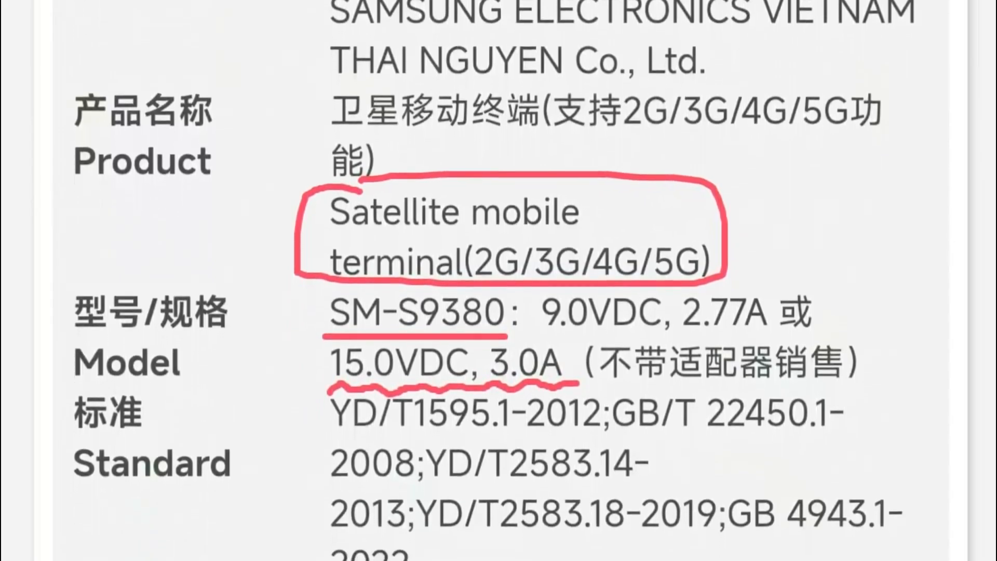
{"action": "scroll", "scroll_direction": "down", "scroll_amount": 3}
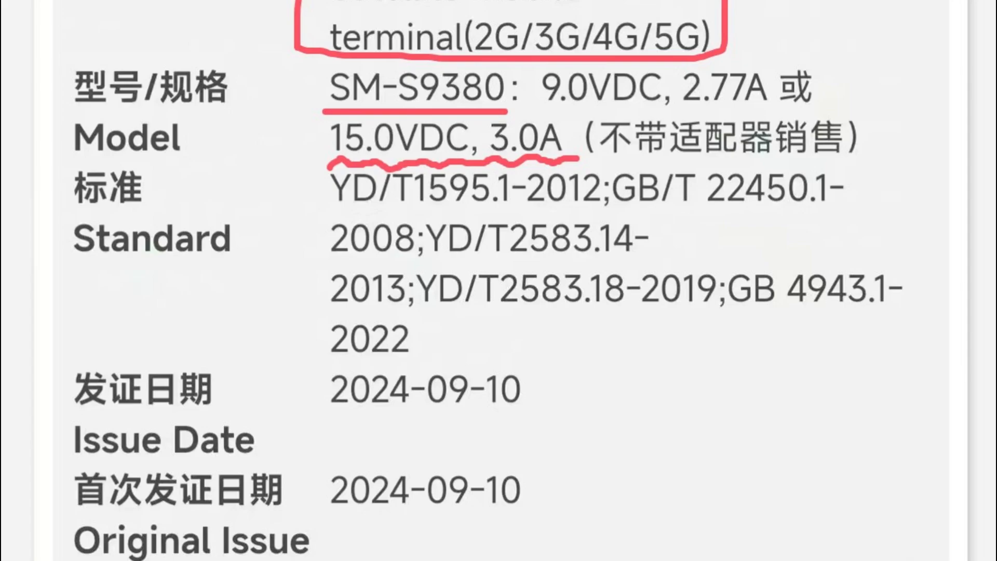
{"action": "scroll", "scroll_direction": "down", "scroll_amount": 3}
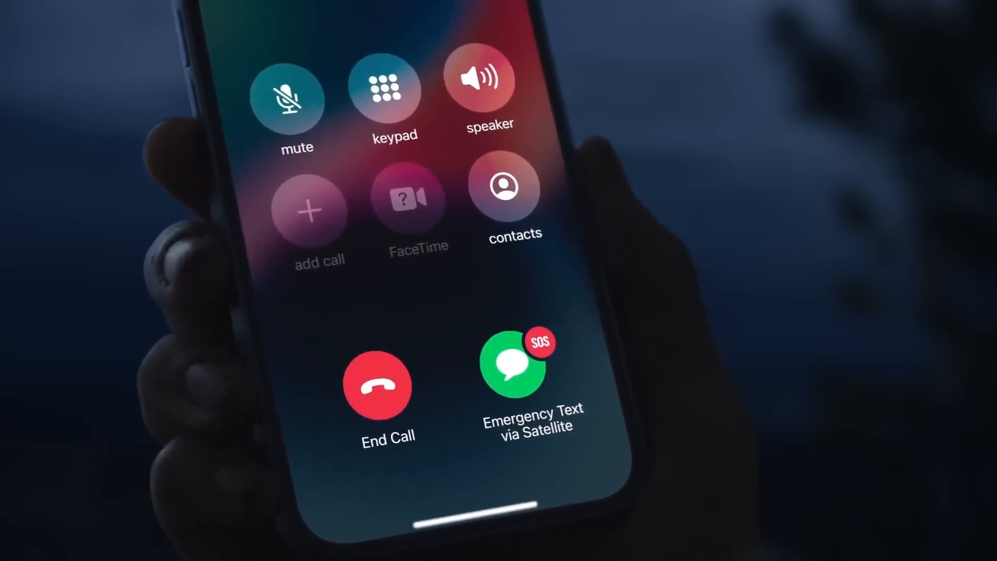
{"action": "left_click", "coordinate": [514, 363]}
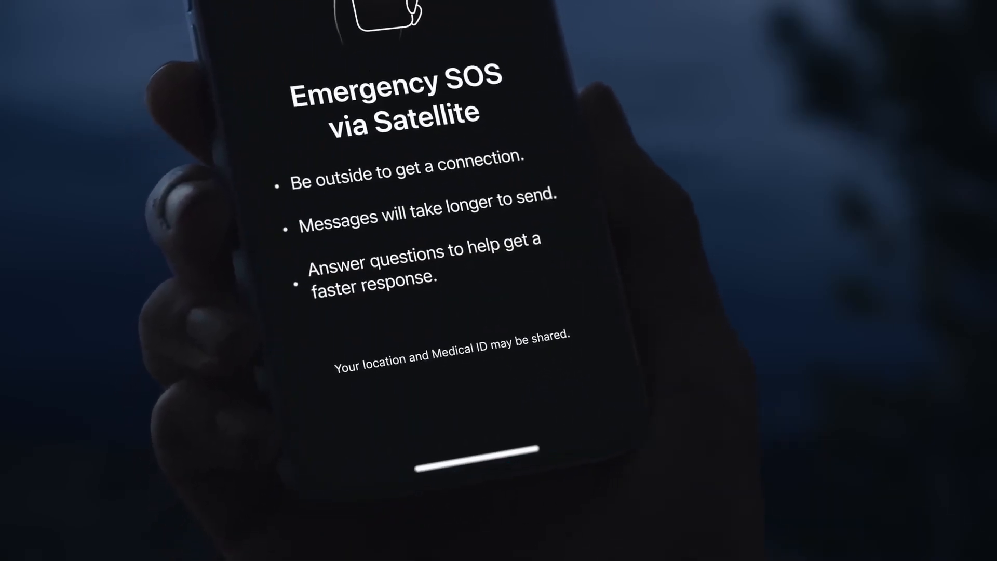